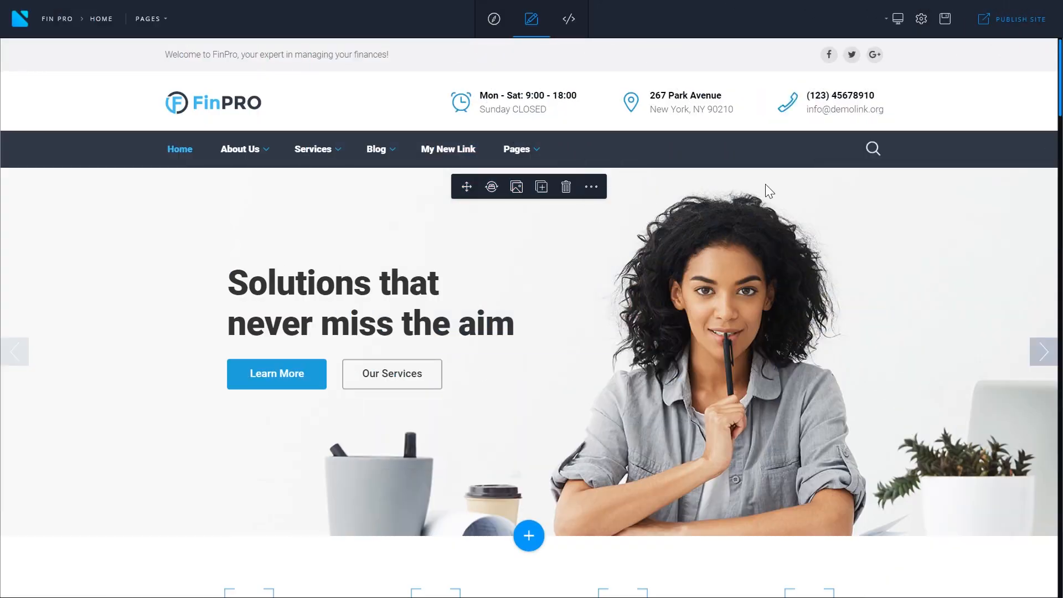
pyautogui.moveTo(827, 202)
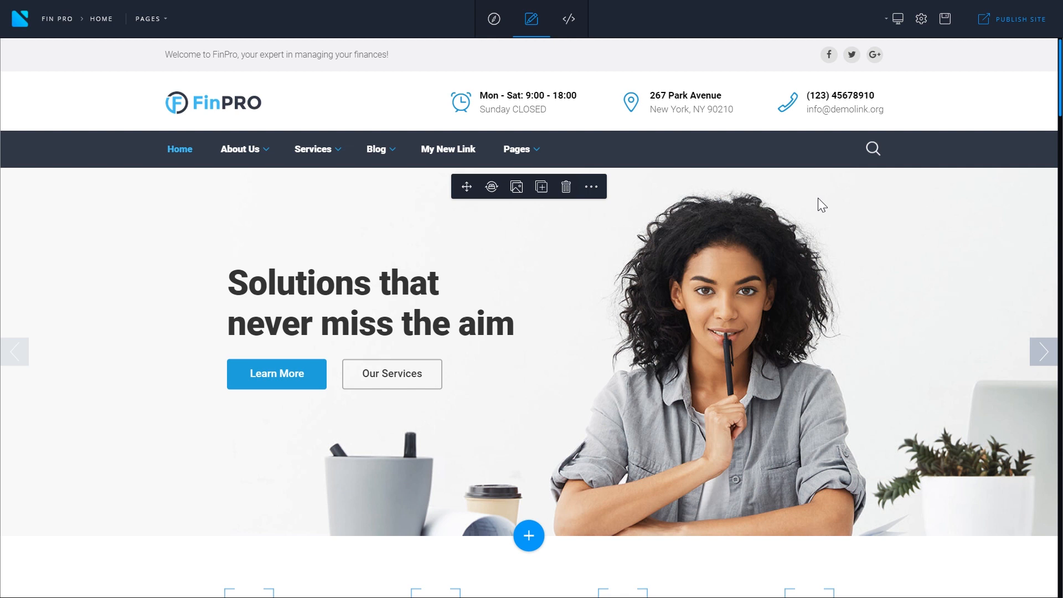
pyautogui.moveTo(812, 208)
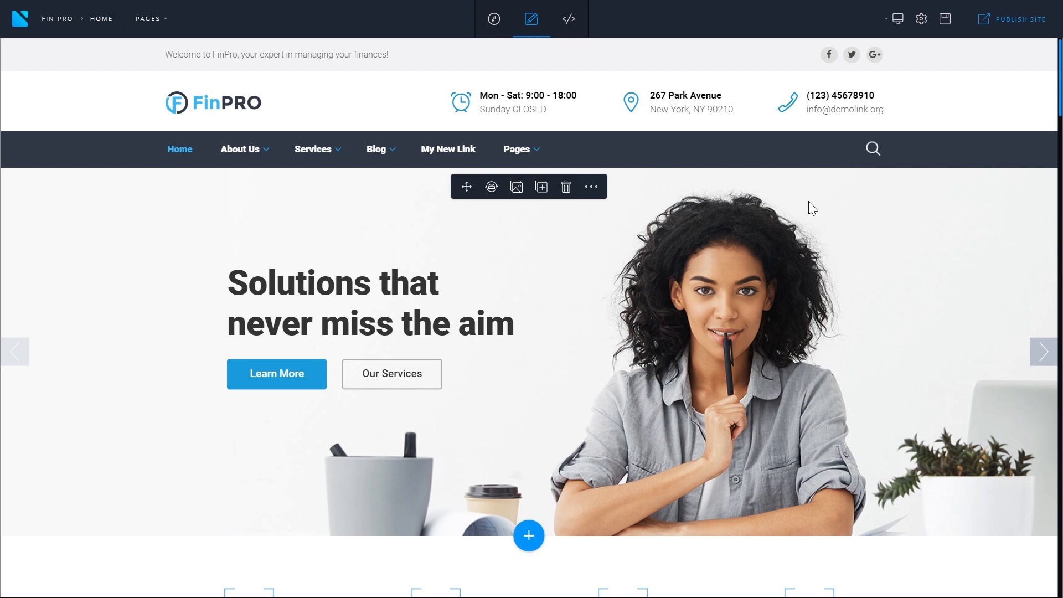
pyautogui.moveTo(934, 122)
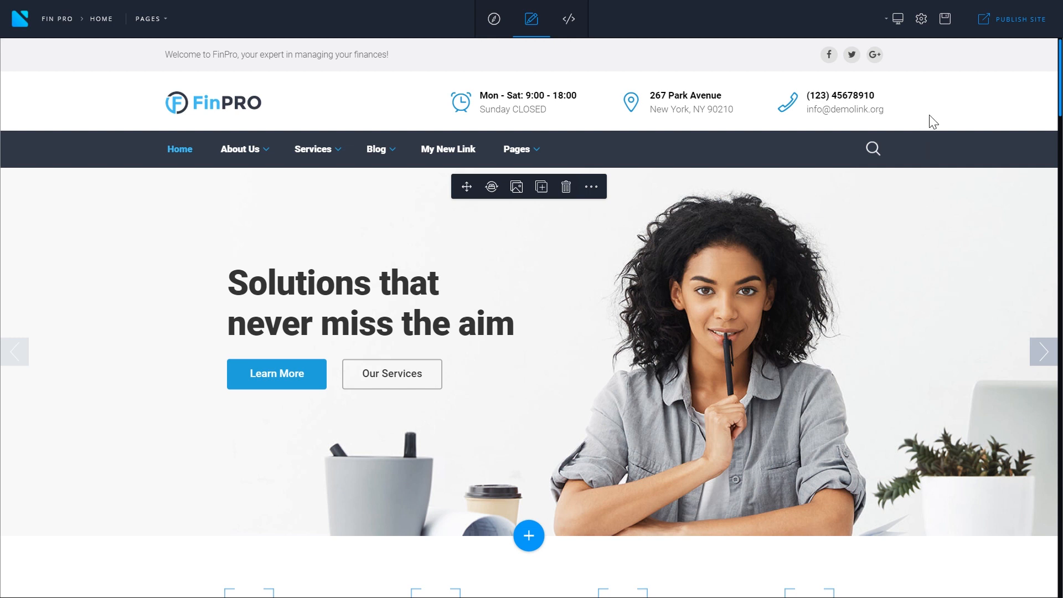
pyautogui.moveTo(1011, 19)
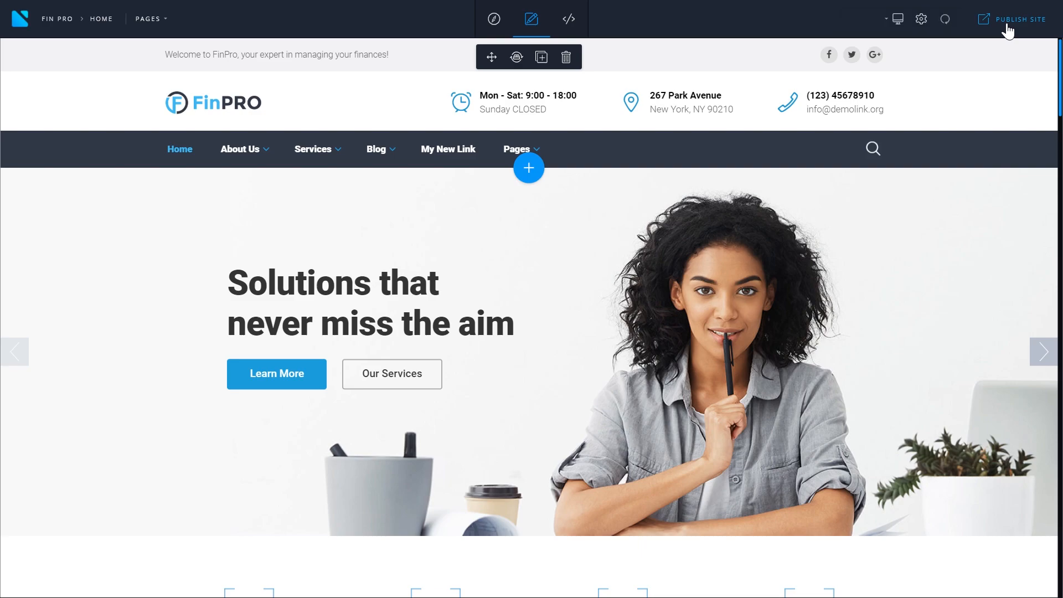
# Tick 'Do not display confirmation window before publishing' in the project's Publish configuration.
pyautogui.click(1019, 19)
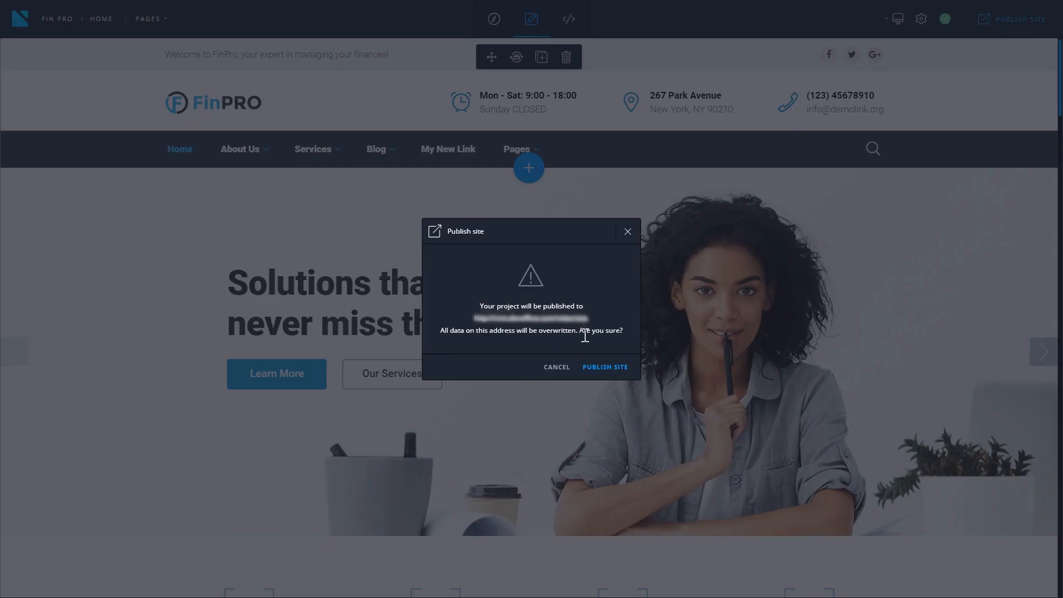
pyautogui.moveTo(556, 362)
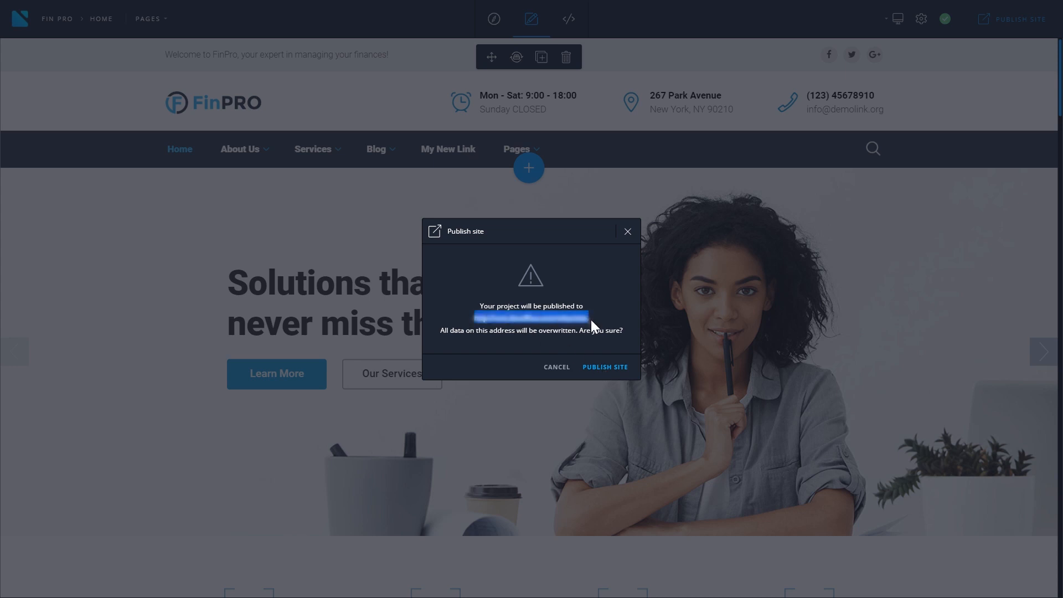
pyautogui.moveTo(626, 245)
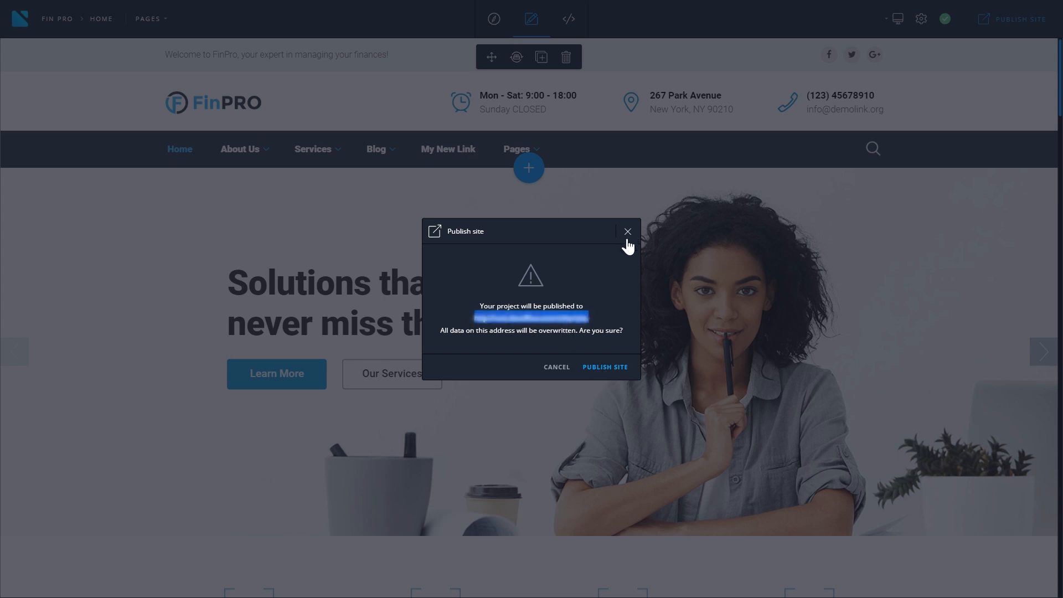
pyautogui.moveTo(566, 316)
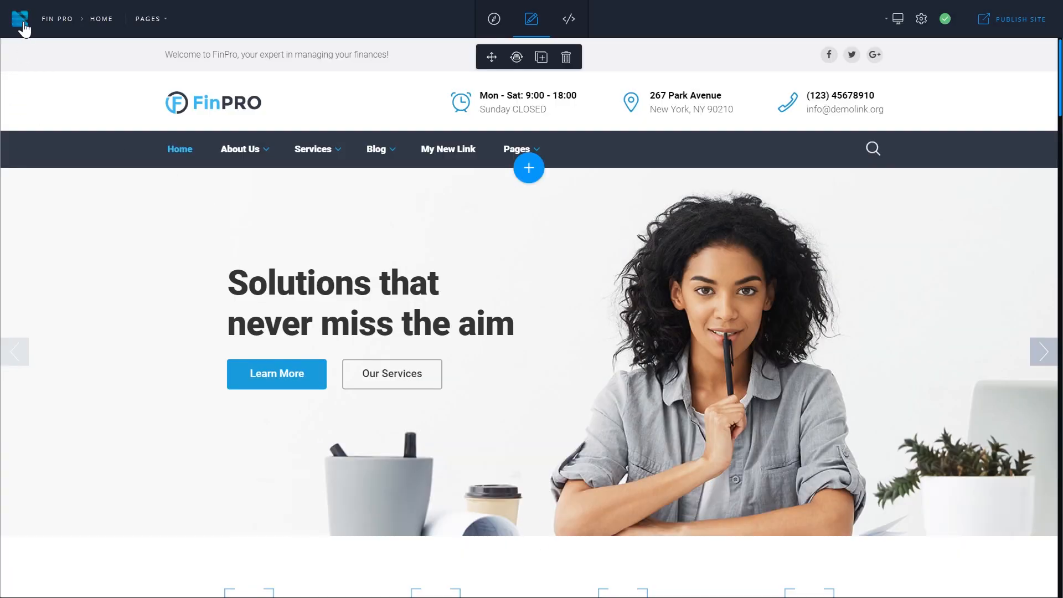
pyautogui.click(19, 19)
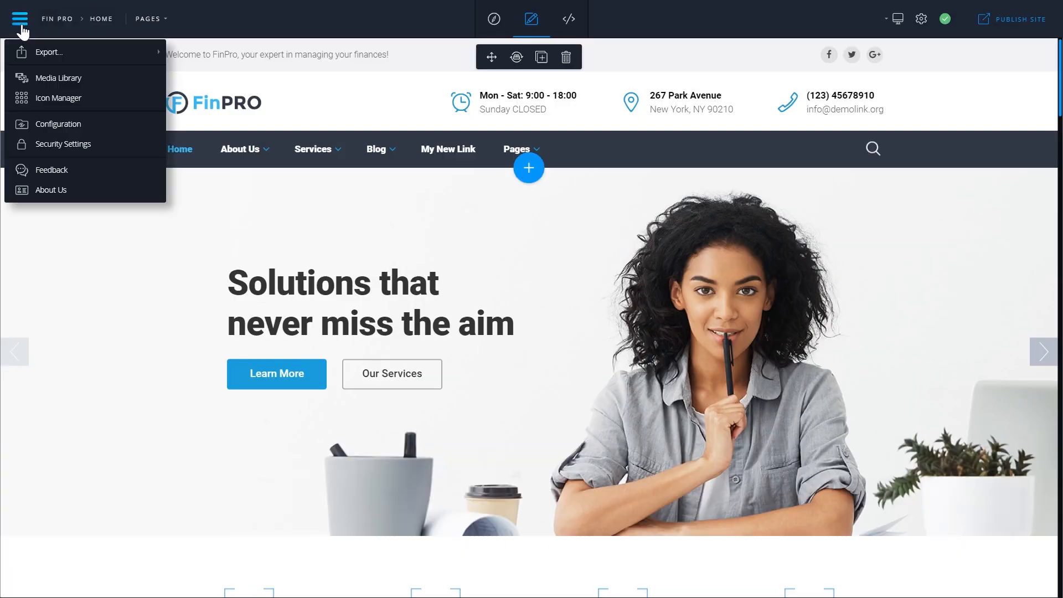
pyautogui.click(58, 124)
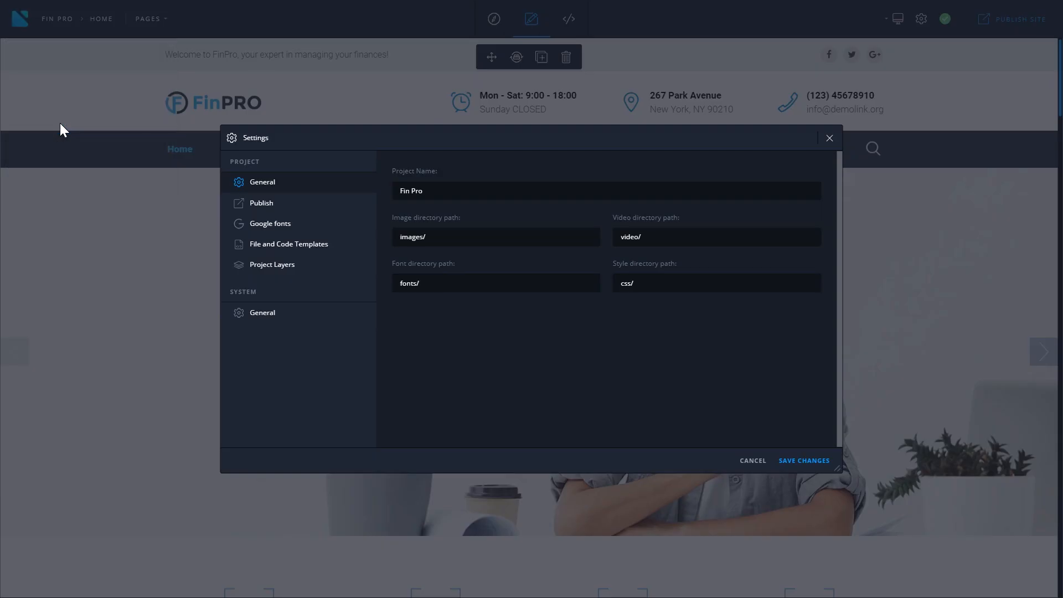
pyautogui.click(261, 202)
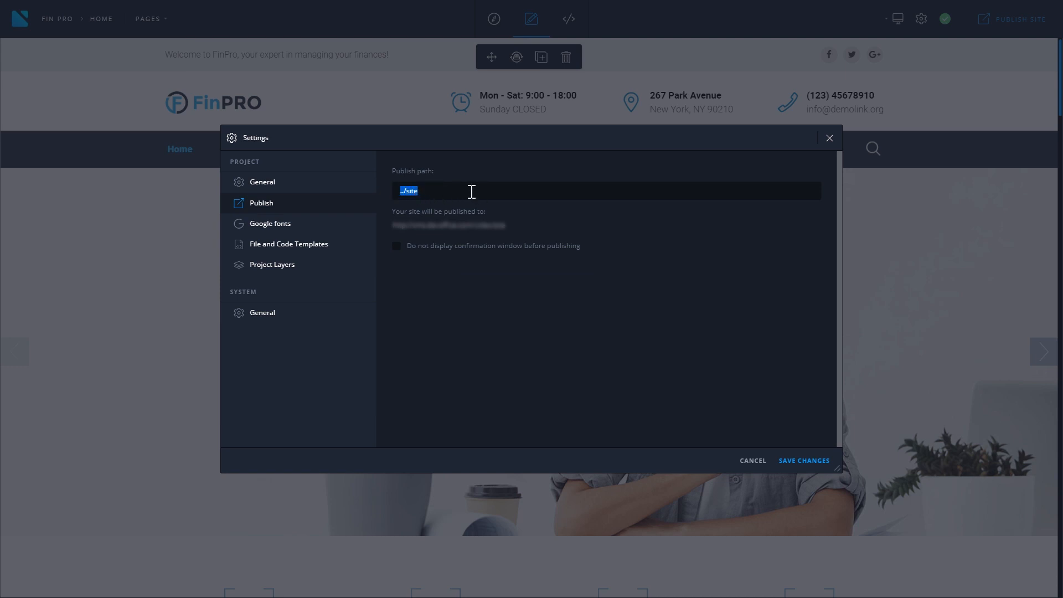
pyautogui.moveTo(493, 229)
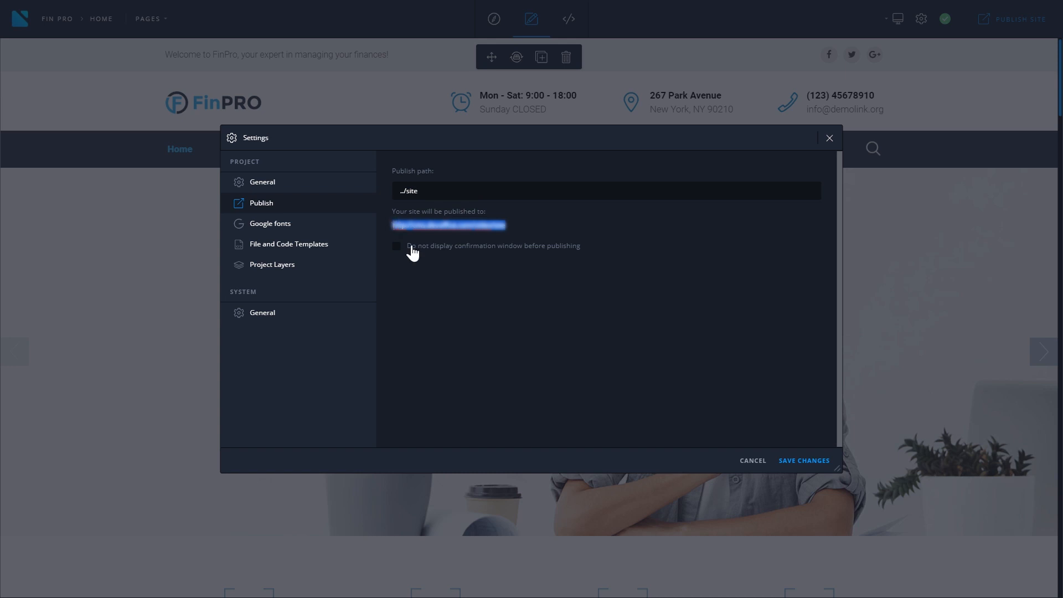
pyautogui.moveTo(408, 256)
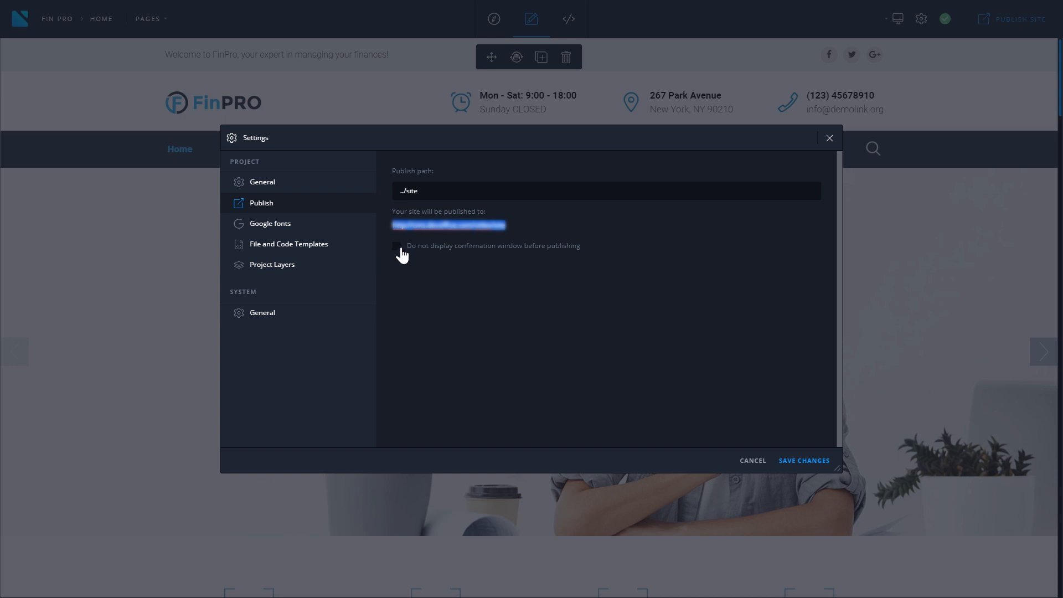
pyautogui.click(396, 246)
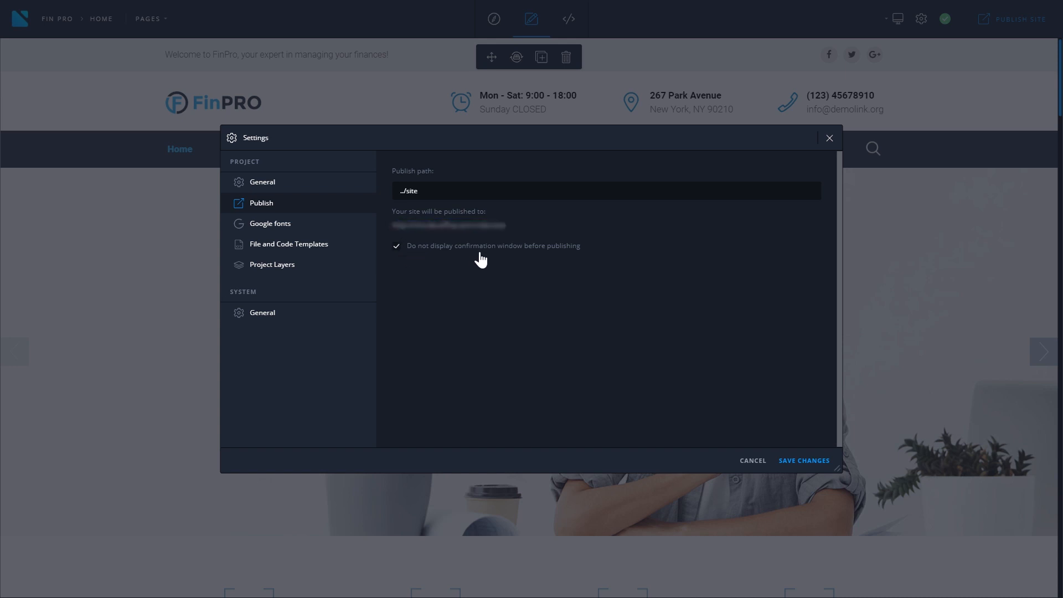
pyautogui.moveTo(759, 410)
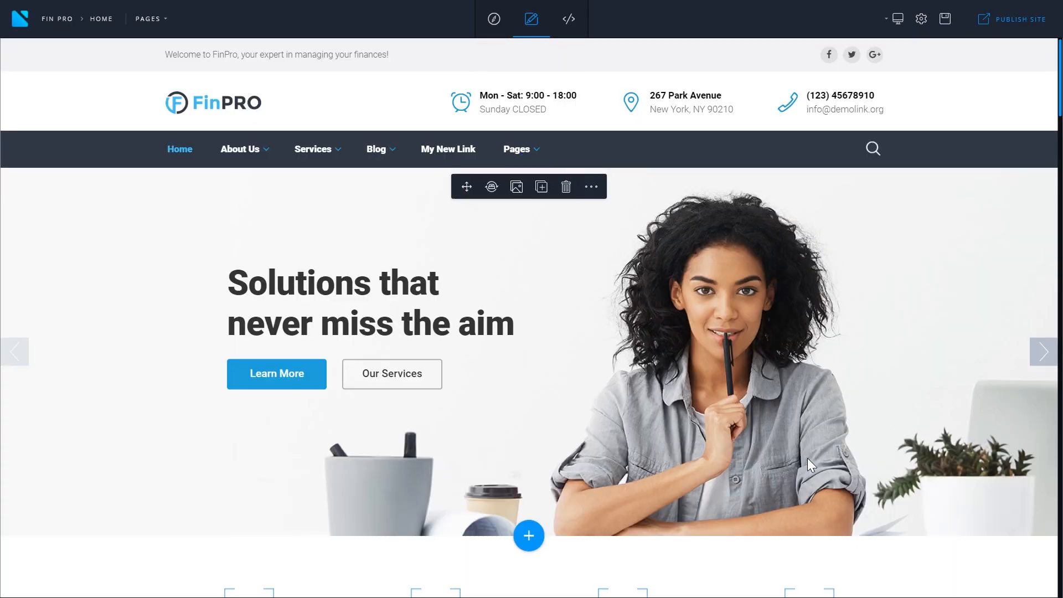
pyautogui.moveTo(775, 458)
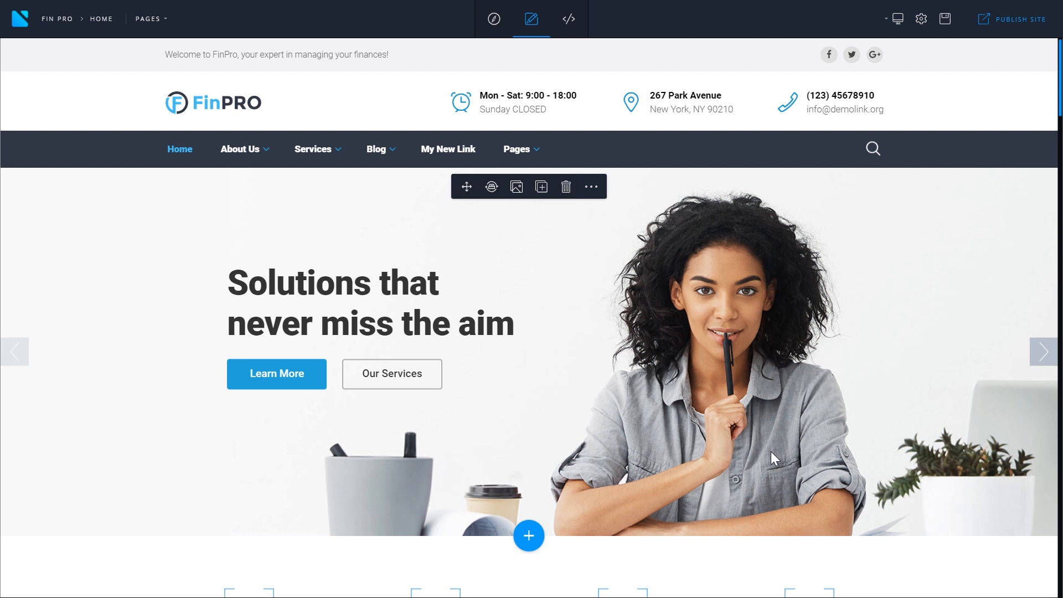
pyautogui.moveTo(772, 457)
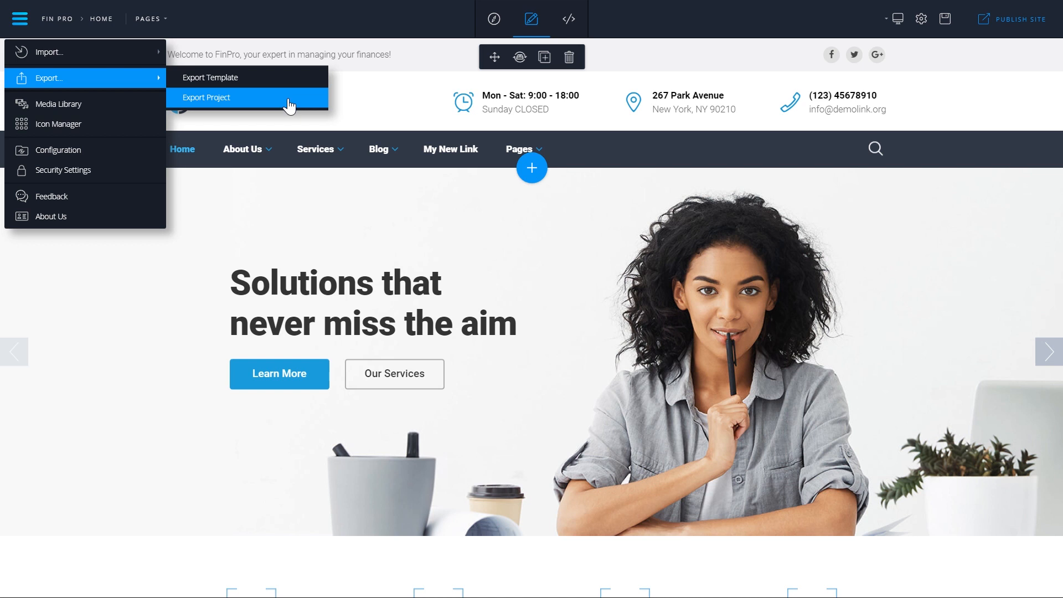
# Export the whole project and download it as project.zip.
pyautogui.click(206, 96)
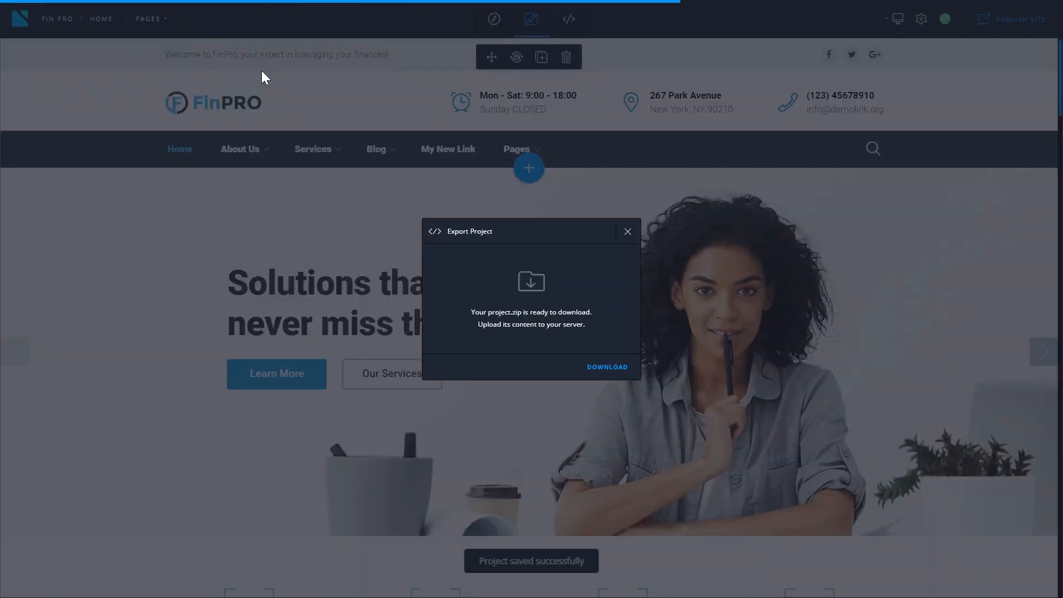
pyautogui.moveTo(514, 273)
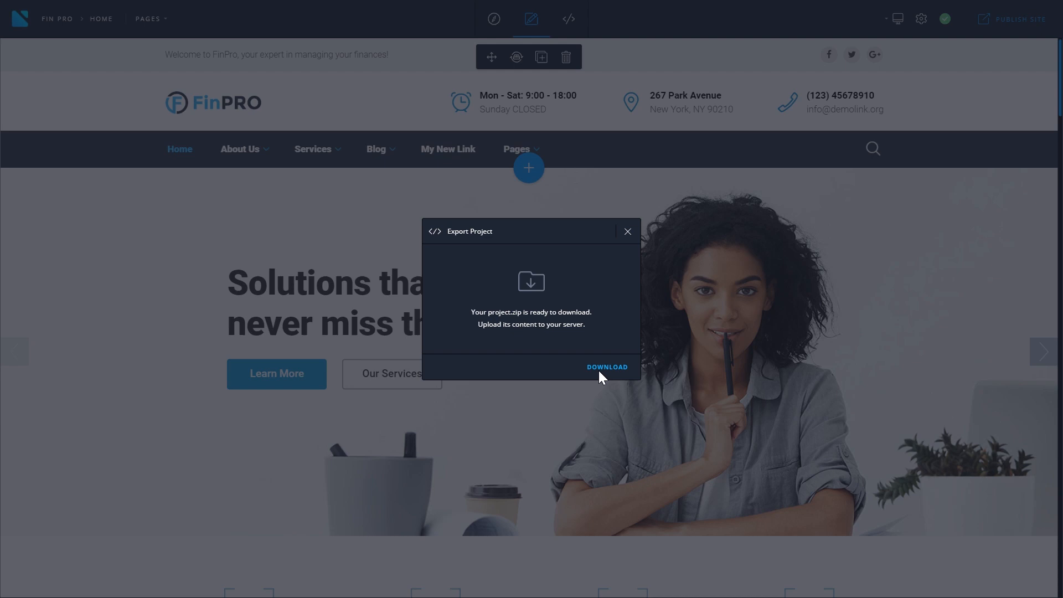
pyautogui.click(606, 366)
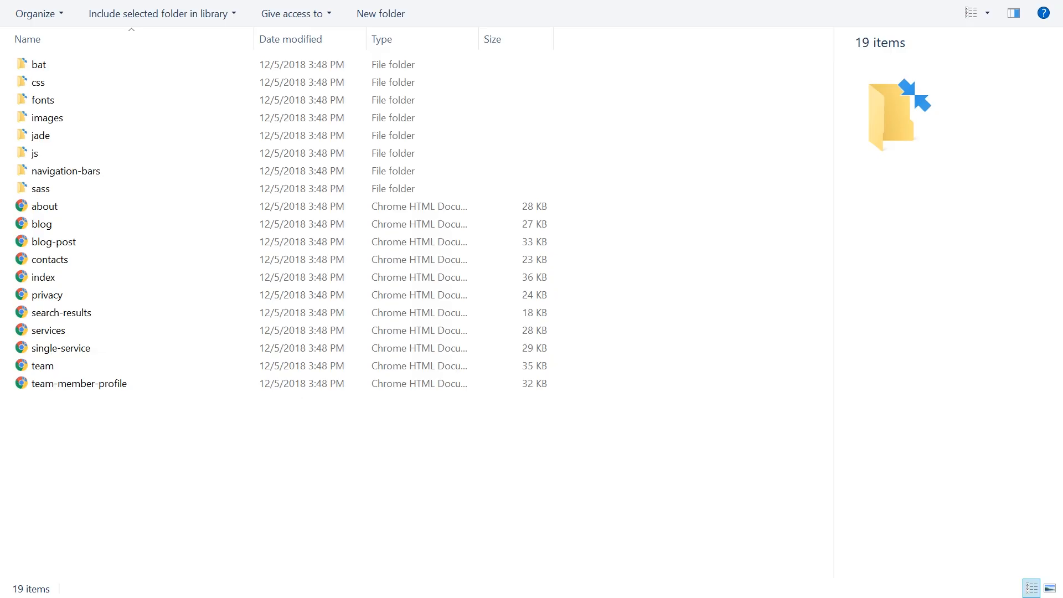
pyautogui.moveTo(515, 439)
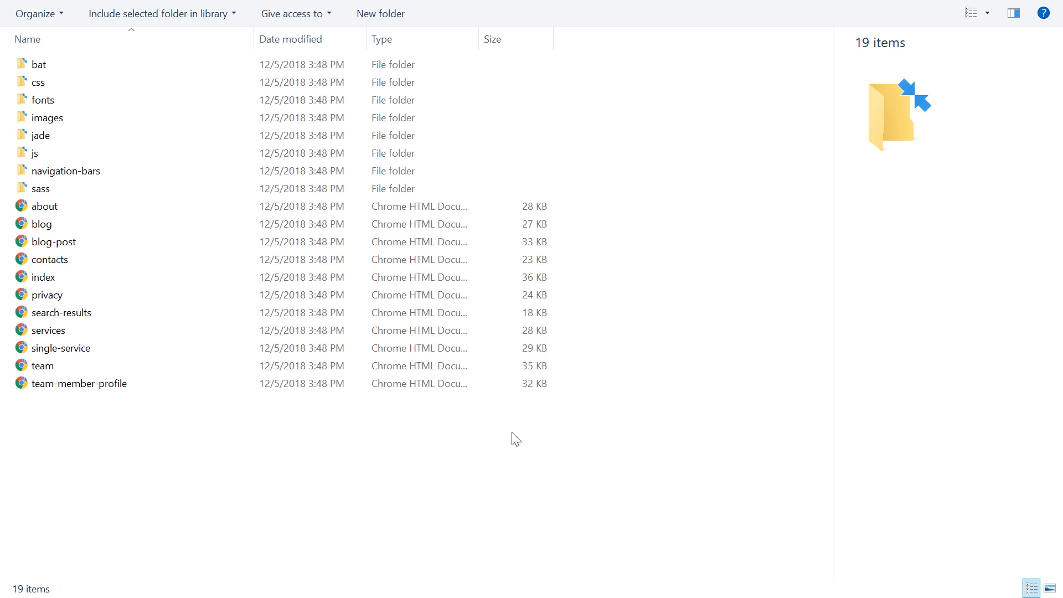
pyautogui.moveTo(199, 451)
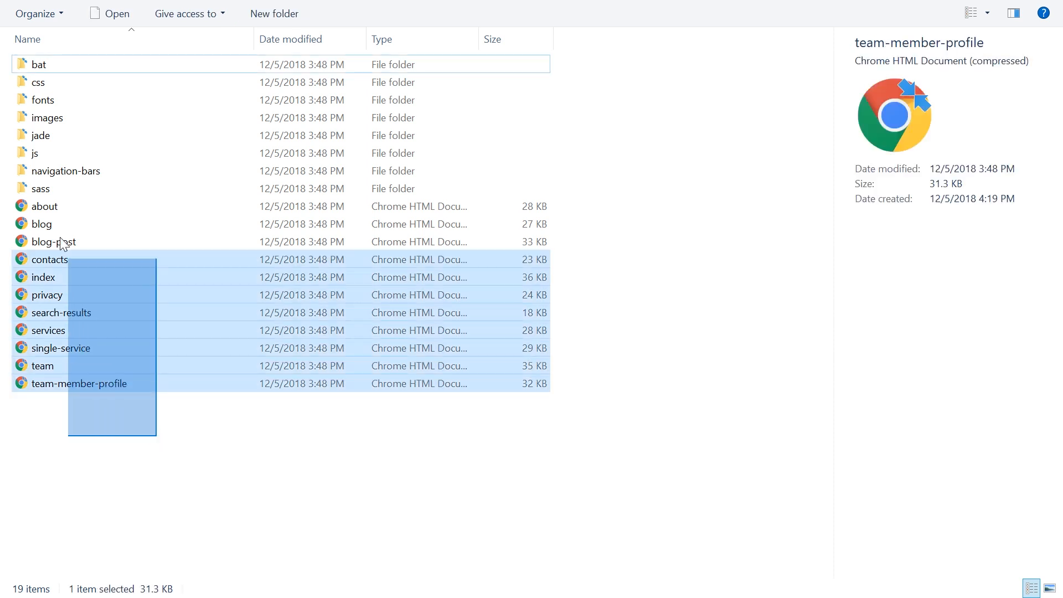
# Select all 19 extracted items, the 8 subfolders and 11 page files, with Ctrl+A.
pyautogui.click(41, 188)
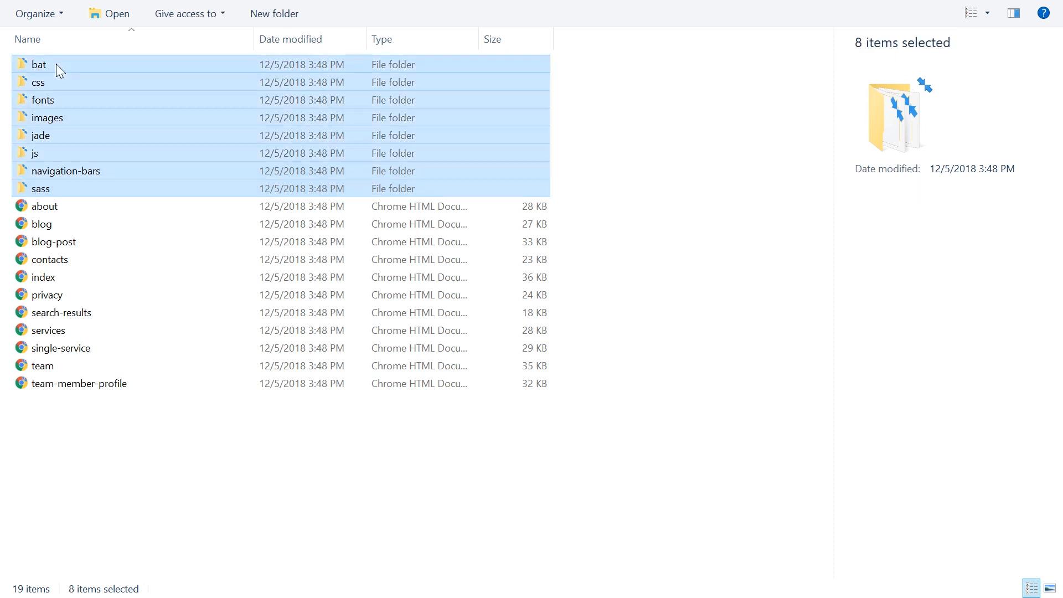
pyautogui.click(150, 435)
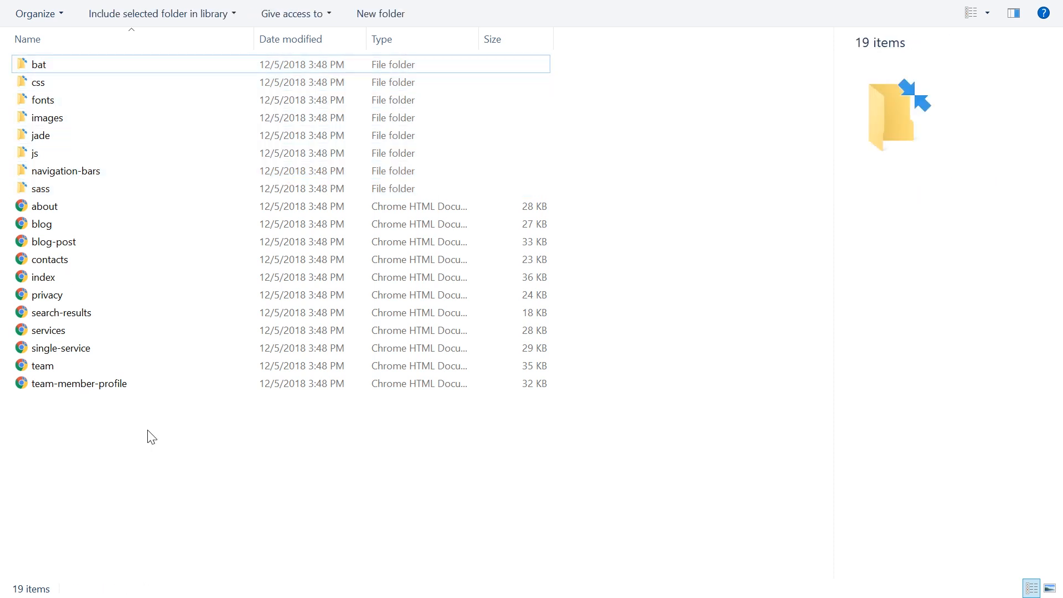
pyautogui.press('ctrl+a')
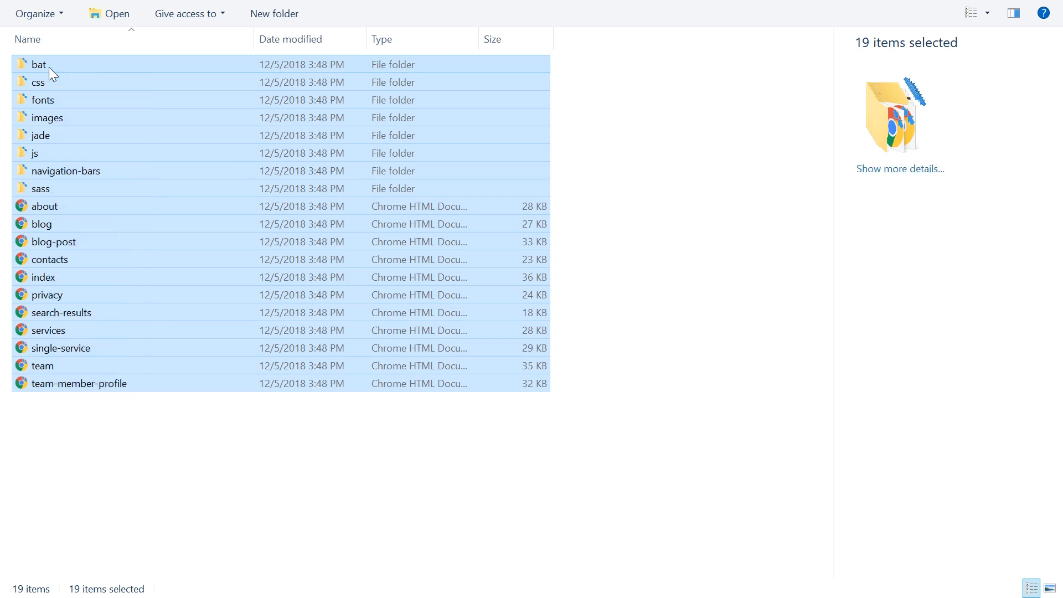
# Pack the selected site files into a fin-pro ZIP archive, then open fin-pro.
pyautogui.rightClick(51, 64)
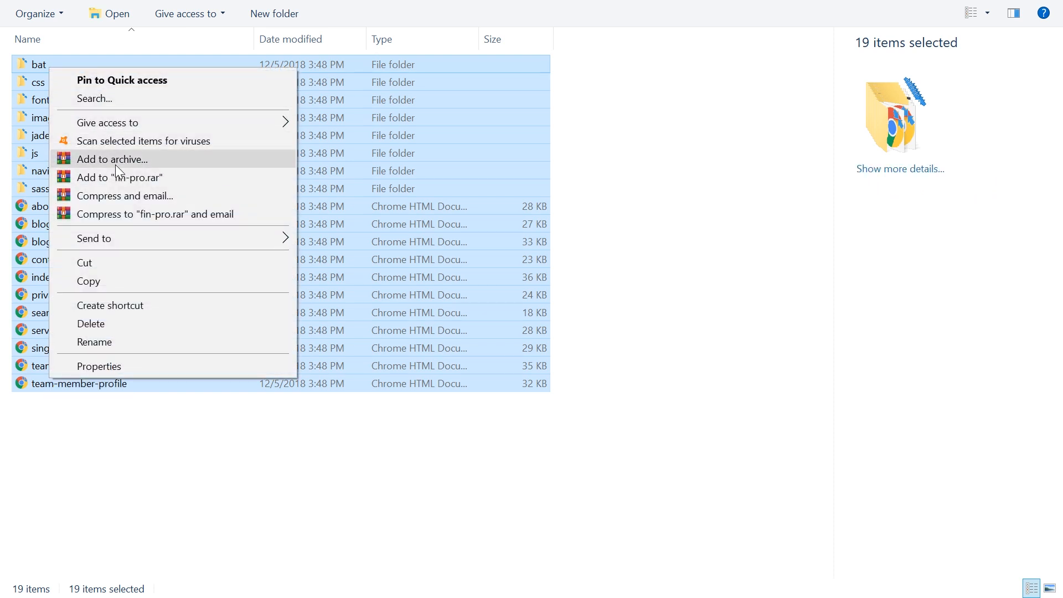
pyautogui.click(113, 158)
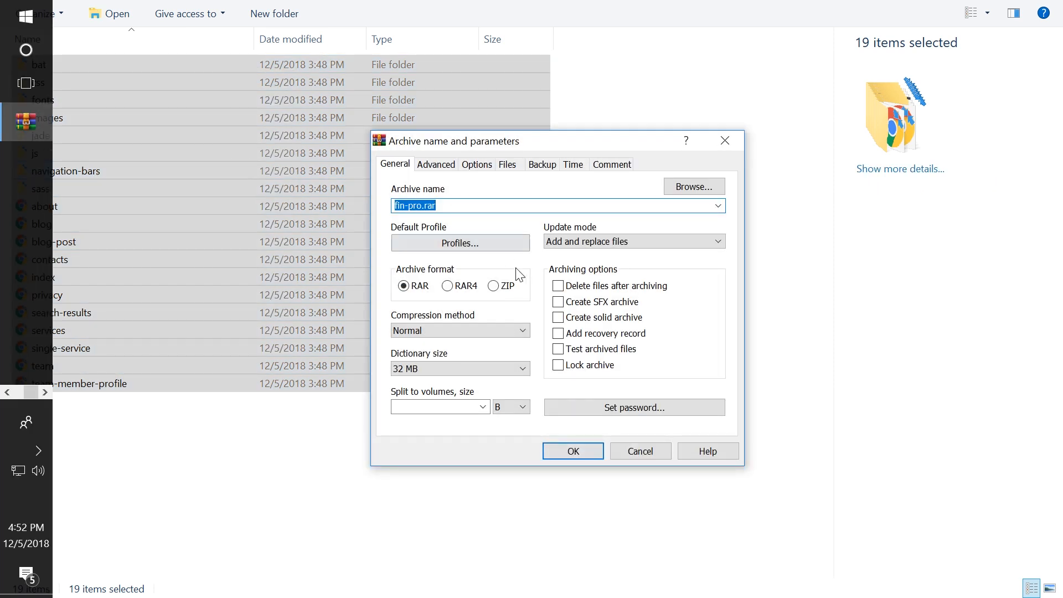
pyautogui.click(494, 286)
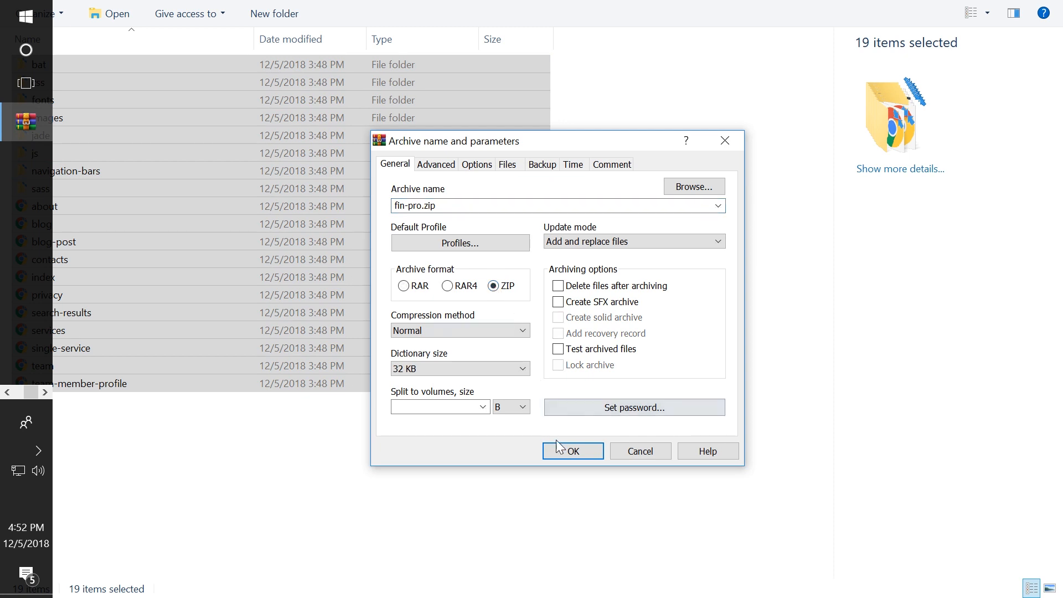
pyautogui.click(572, 450)
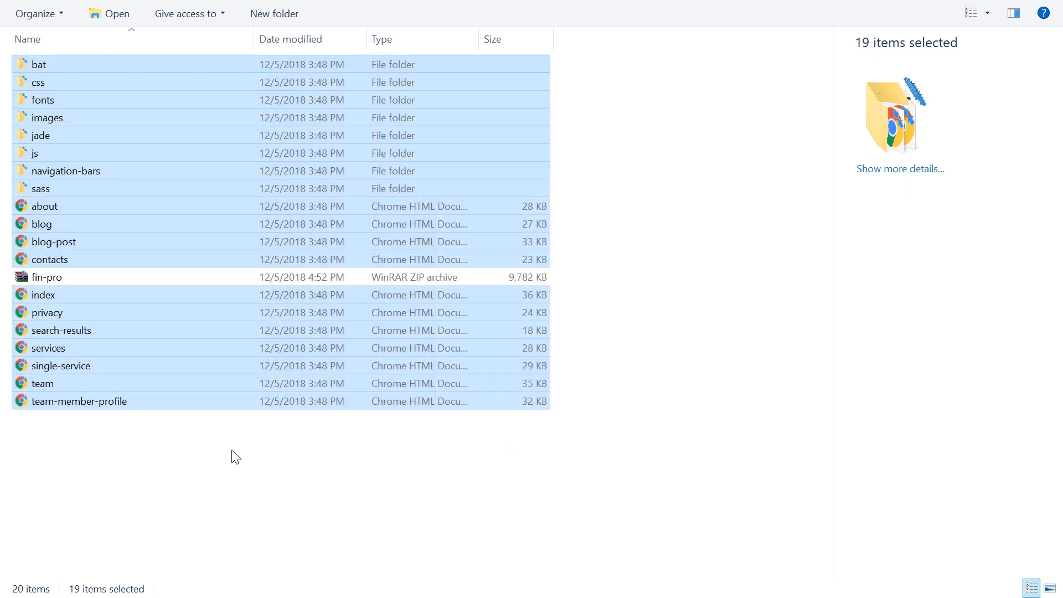
pyautogui.click(46, 277)
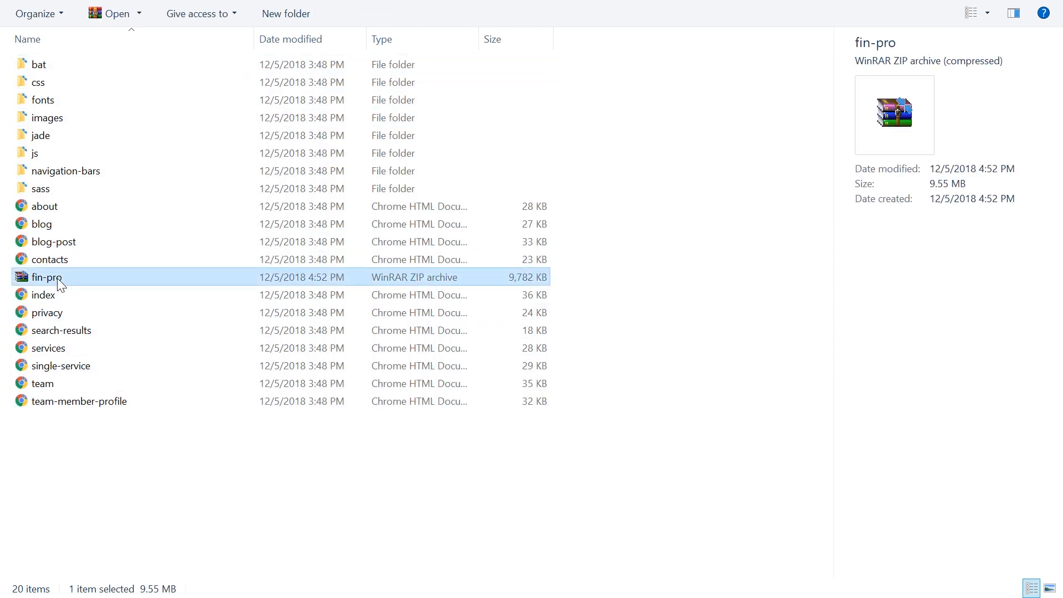
pyautogui.moveTo(46, 277)
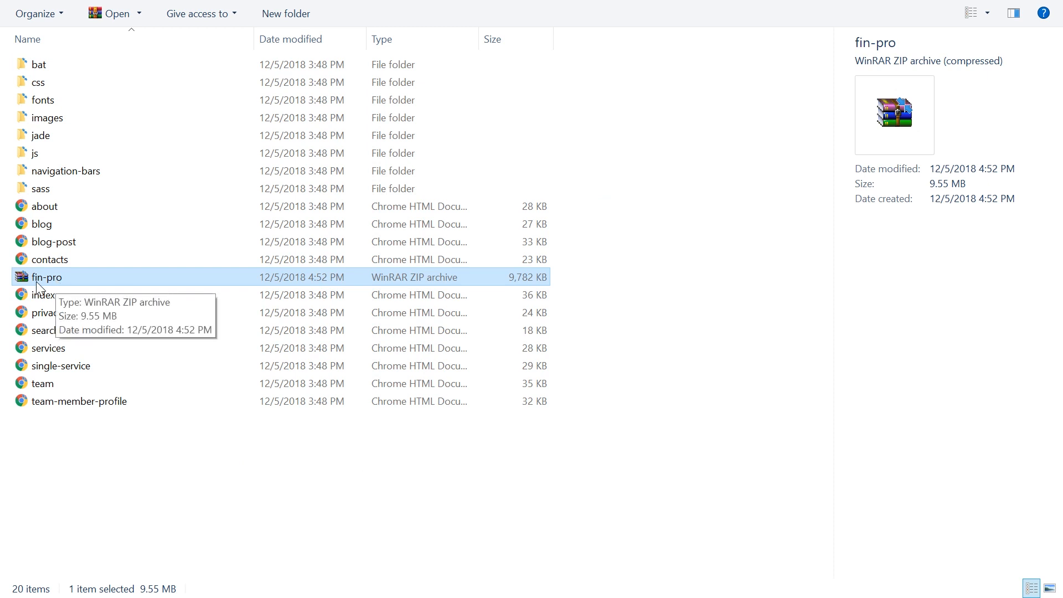
pyautogui.moveTo(54, 285)
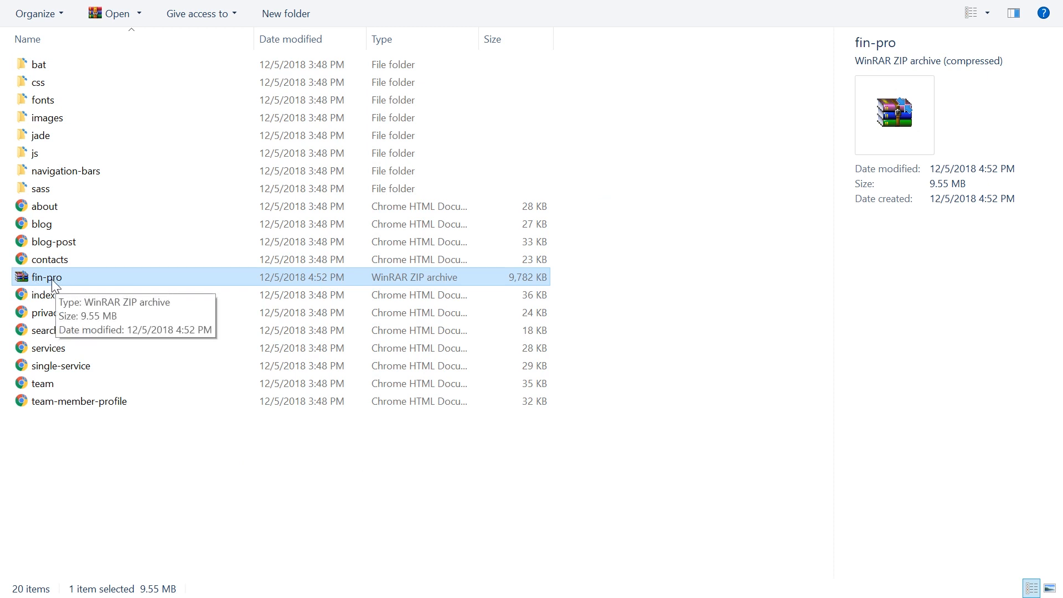
pyautogui.doubleClick(46, 277)
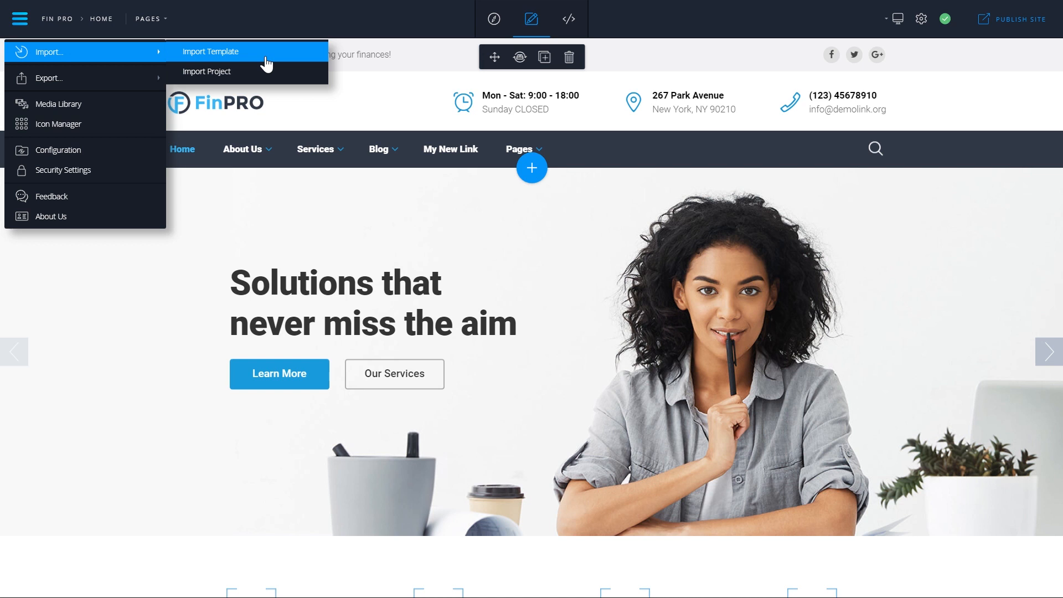
# Import fin-pro.zip as a template, then restart Novi Builder to load it.
pyautogui.click(211, 52)
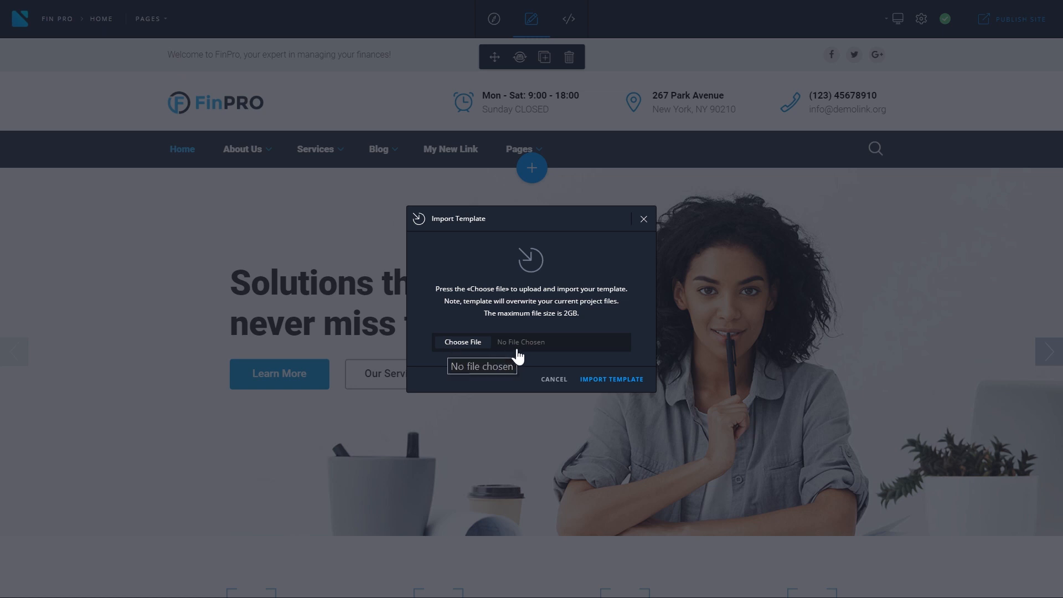
pyautogui.click(462, 341)
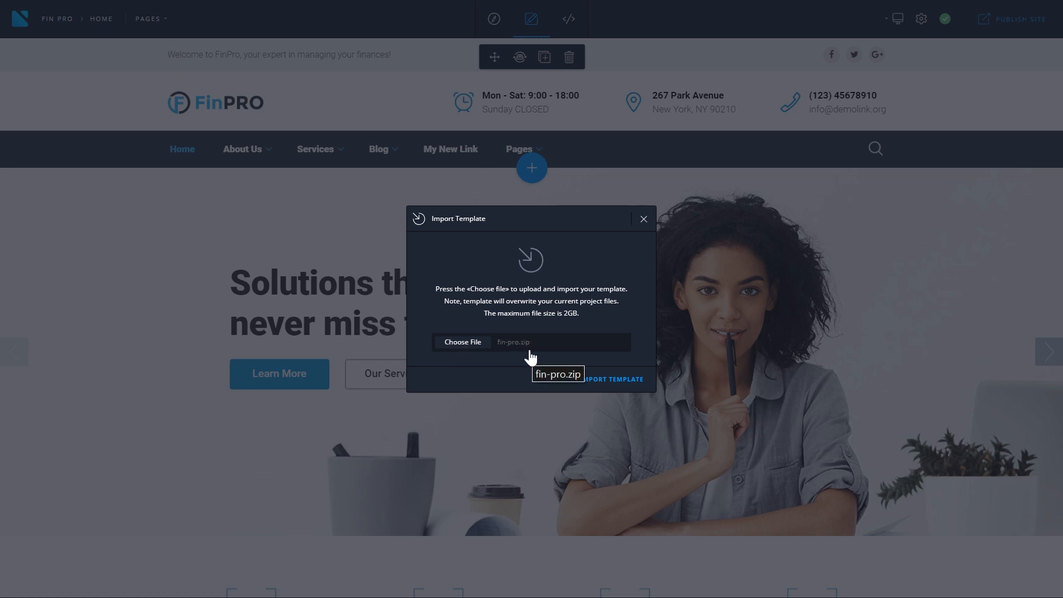
pyautogui.click(602, 379)
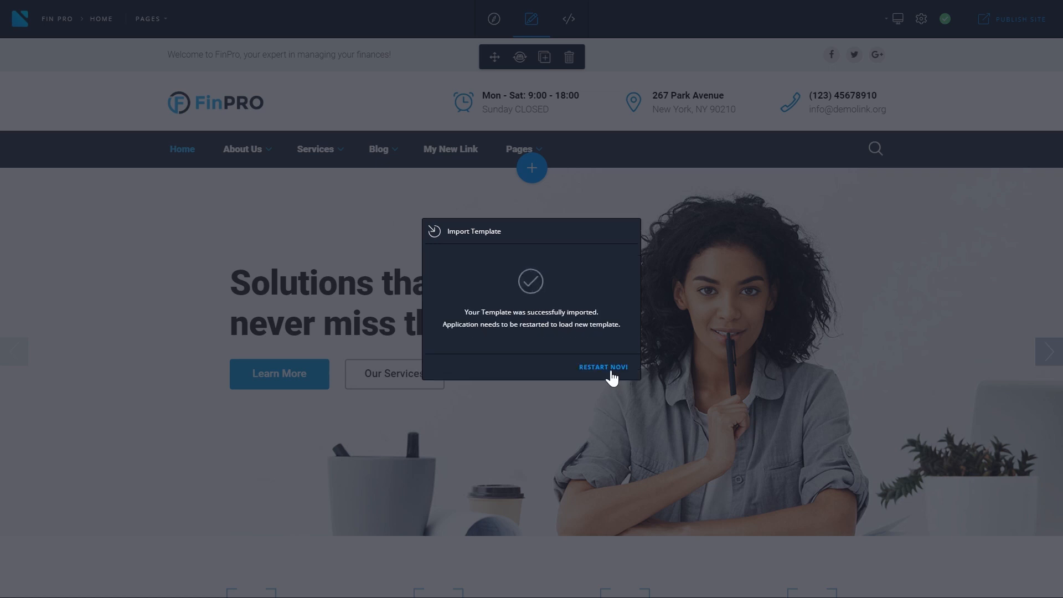
pyautogui.click(602, 366)
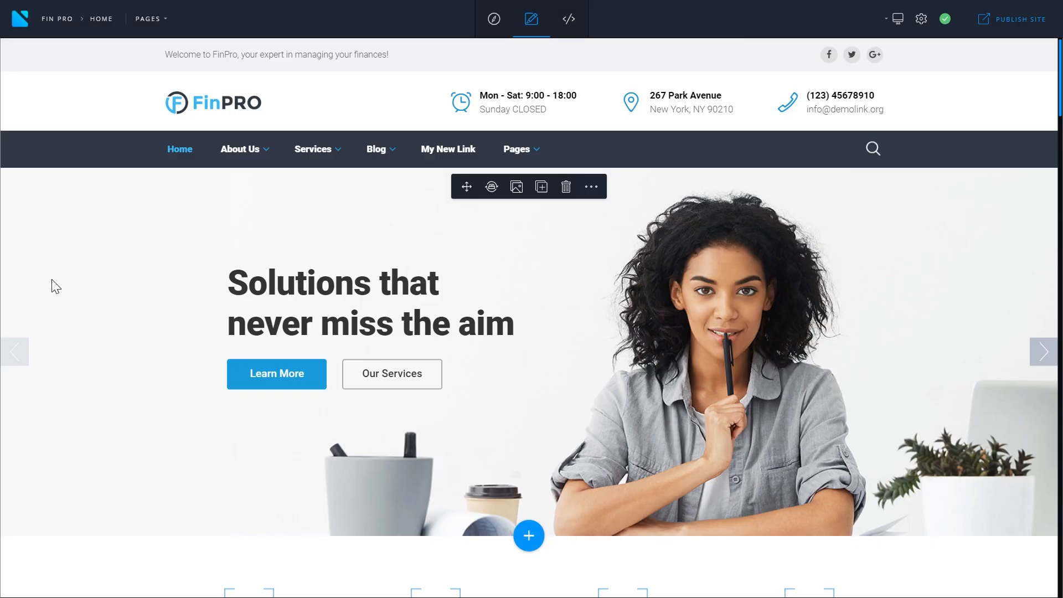